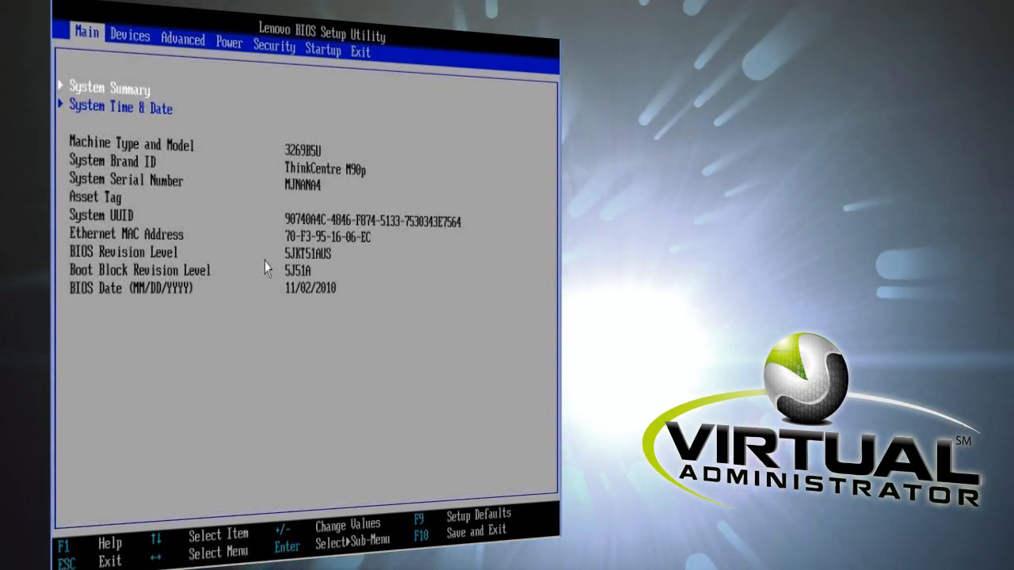
# Confirm Intel AMT Control and the Ctrl-P MEBx prompt are Enabled, then exit to MEBx
pyautogui.click(182, 40)
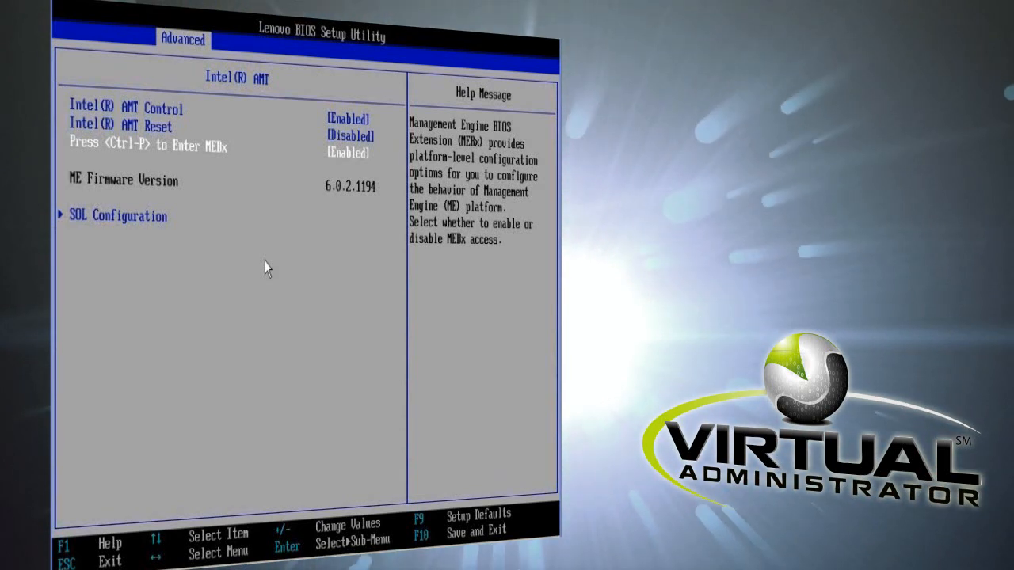
pyautogui.press('F10')
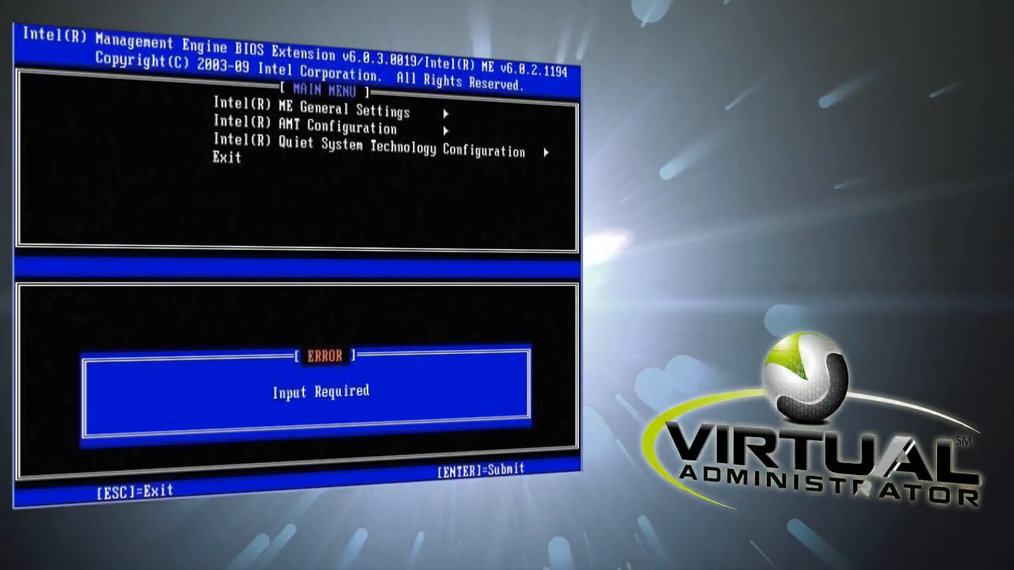
pyautogui.moveTo(307, 228)
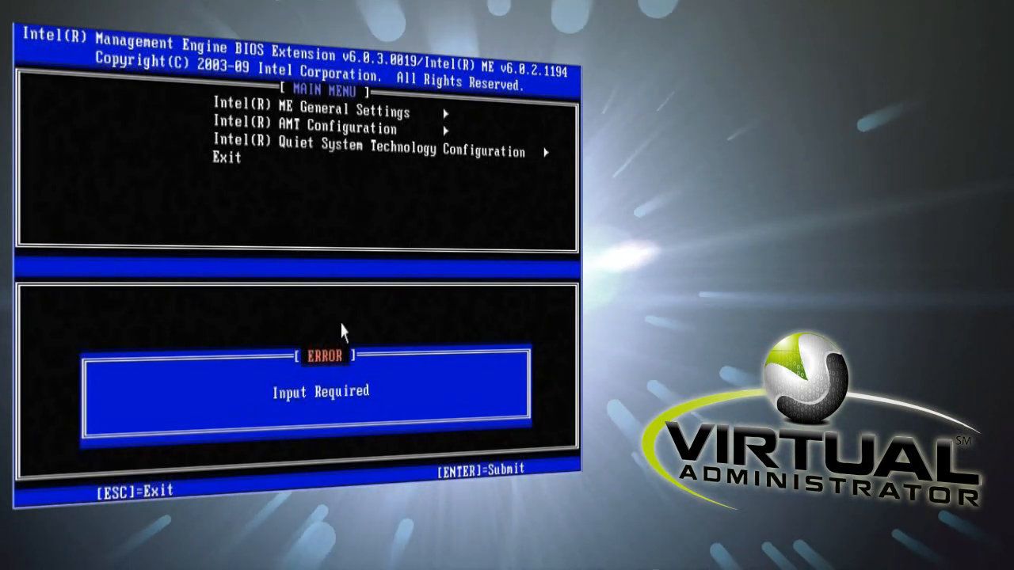
pyautogui.moveTo(350, 161)
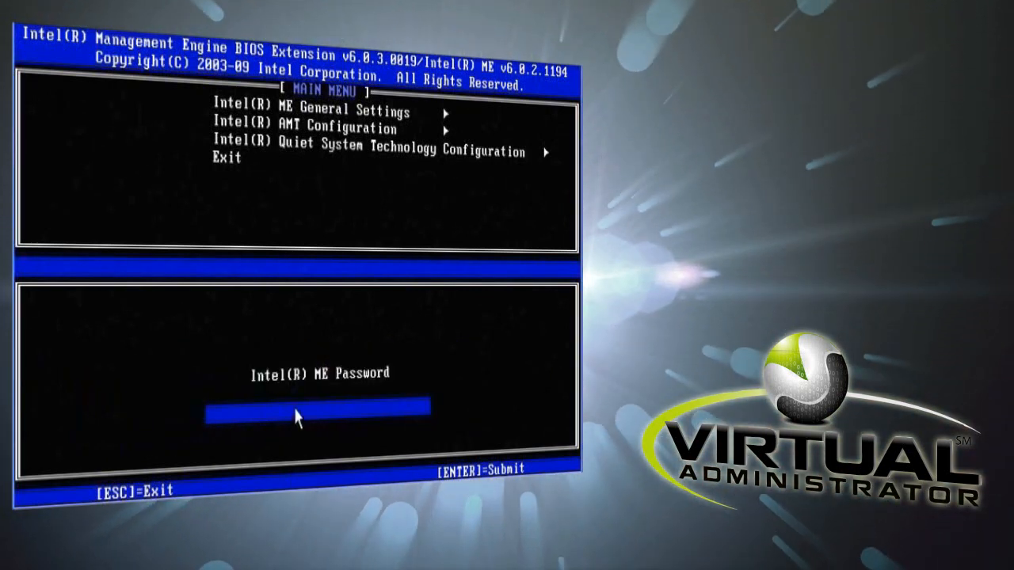
# Log in to MEBx with the current default ME password
pyautogui.write('***')
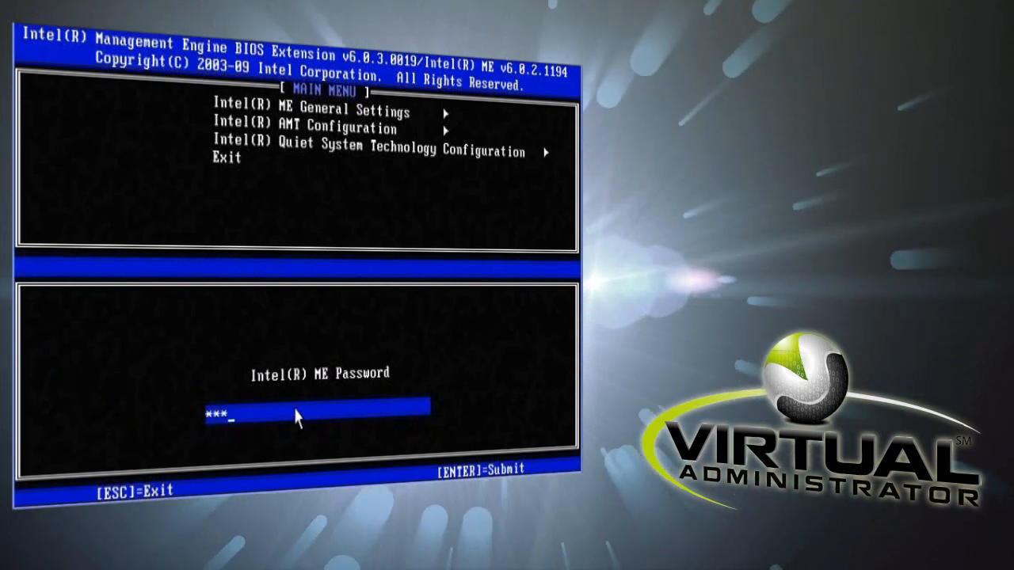
pyautogui.write('**')
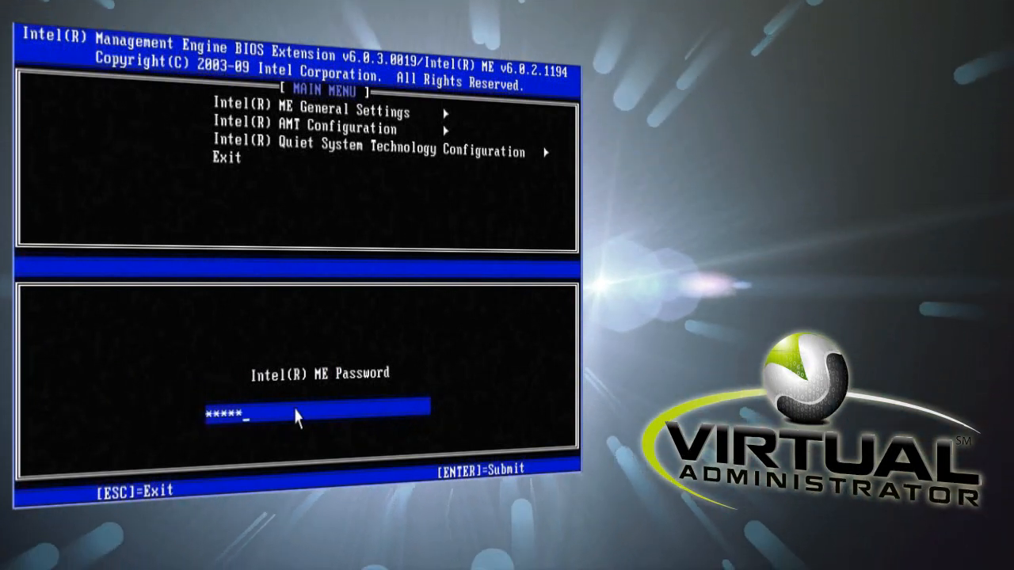
pyautogui.press('enter')
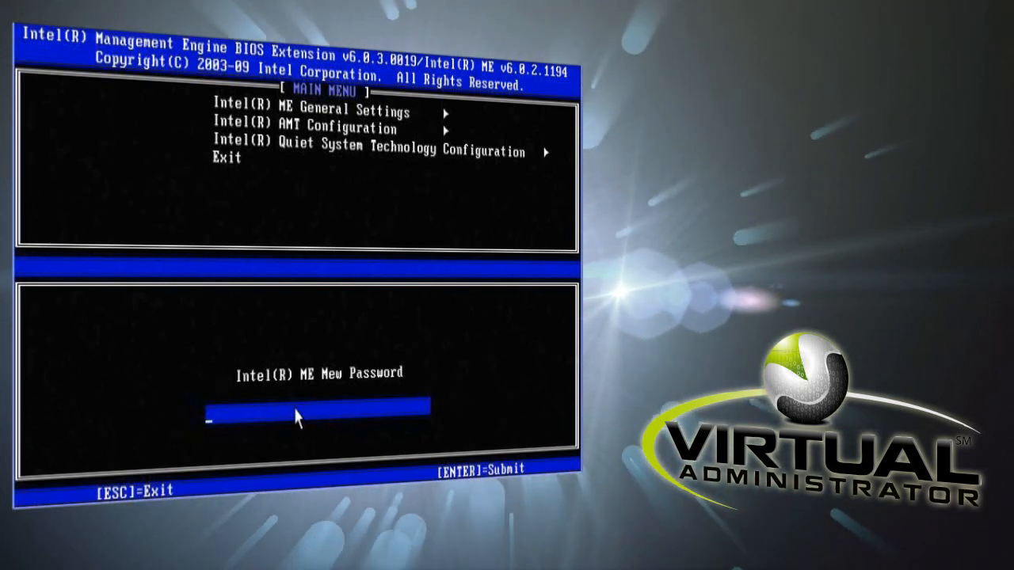
# Set a new ME password and verify it
pyautogui.write('*')
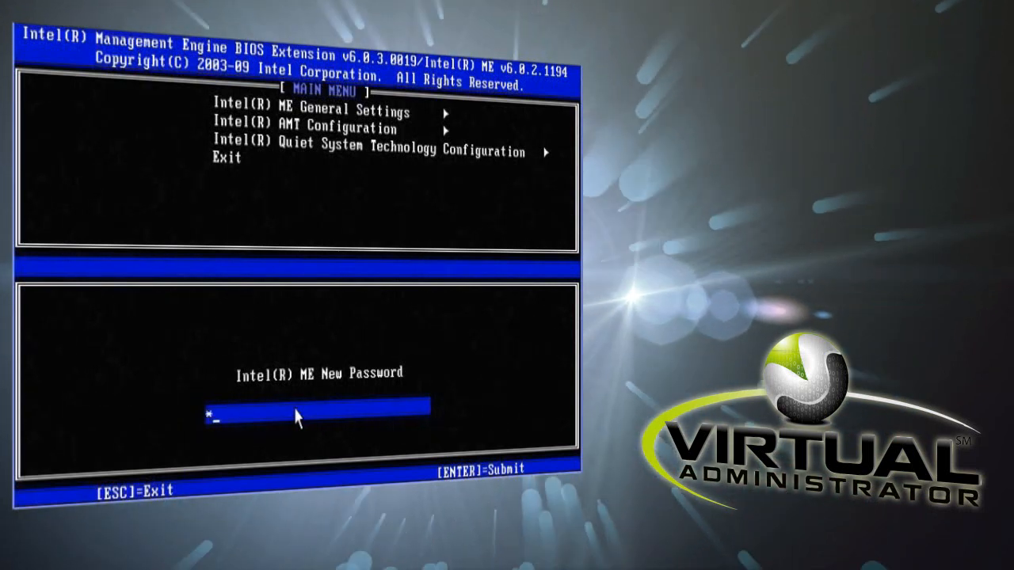
pyautogui.write('****')
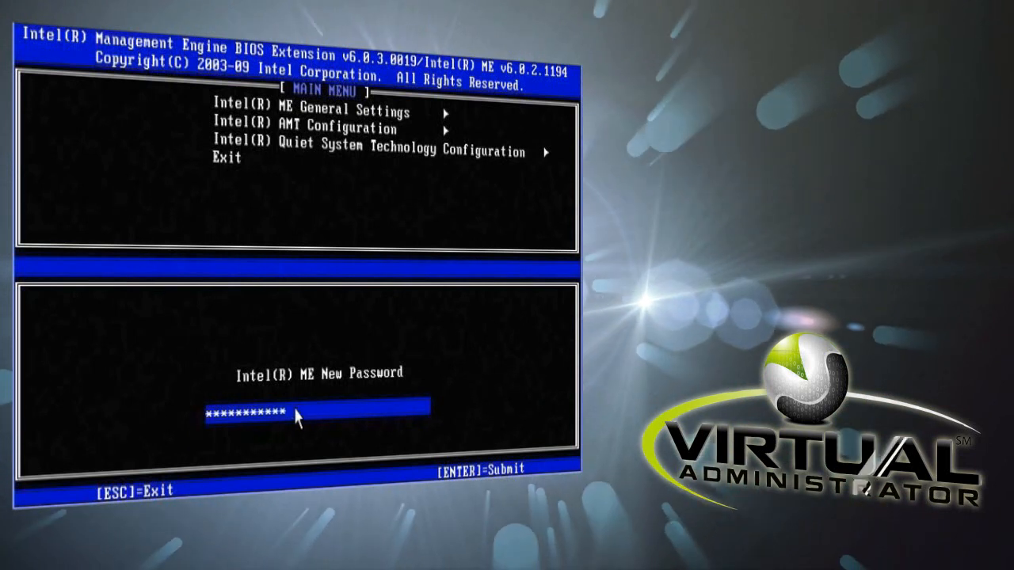
pyautogui.press('Enter')
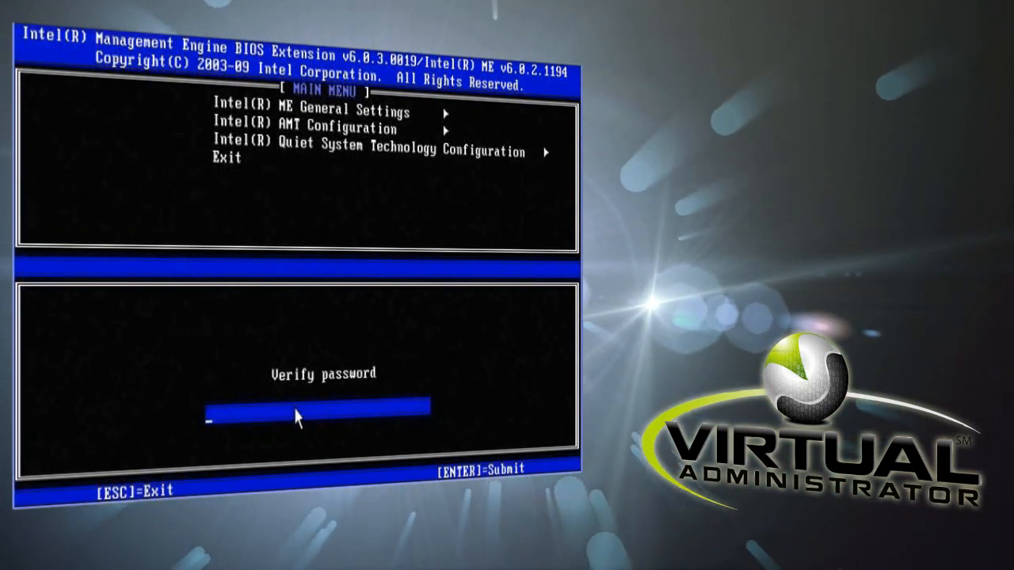
pyautogui.write('******')
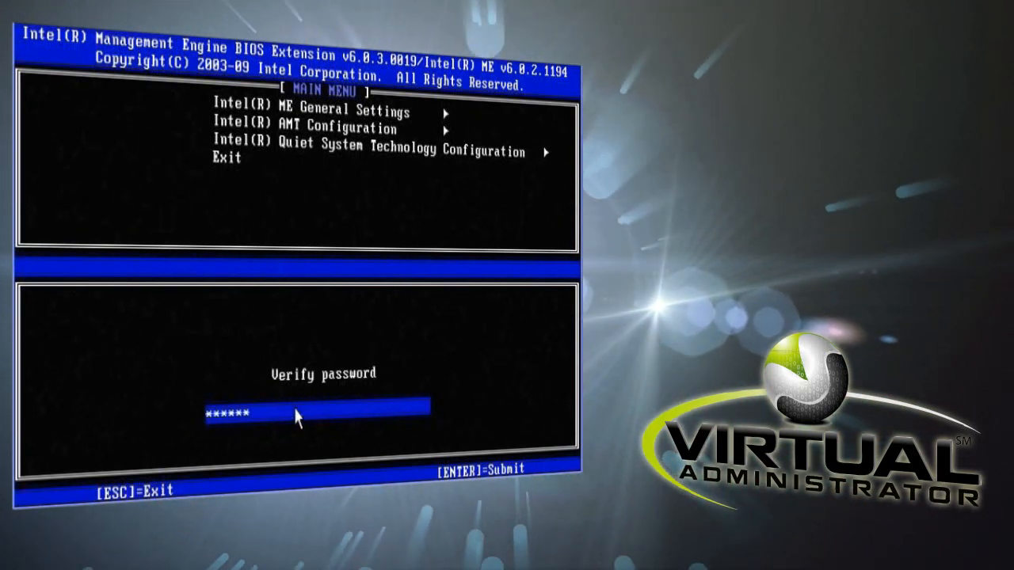
pyautogui.press('Enter')
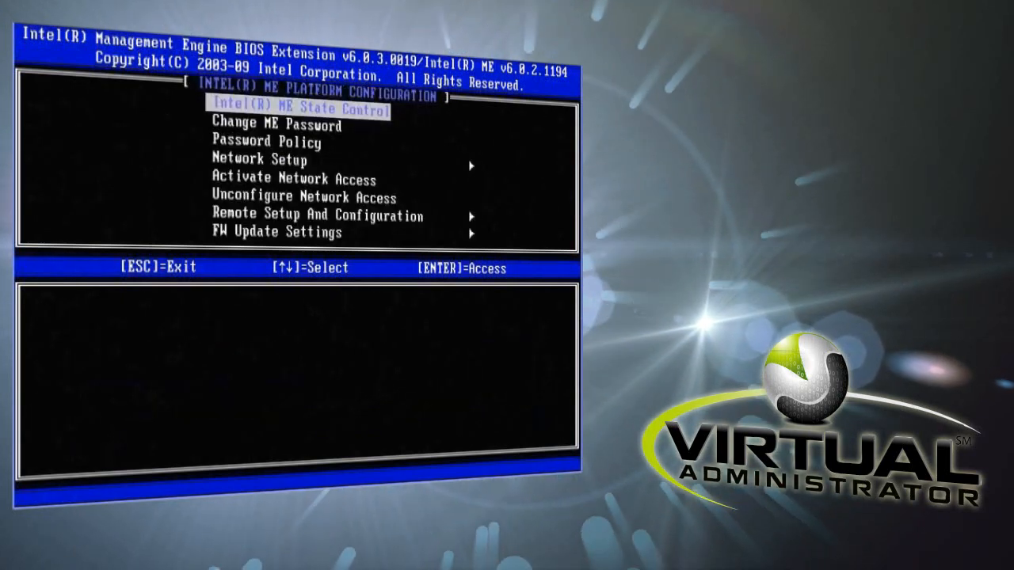
# Set ME power to Desktop: ON in S0, ME Wake in S3, S4-5
pyautogui.press('Down')
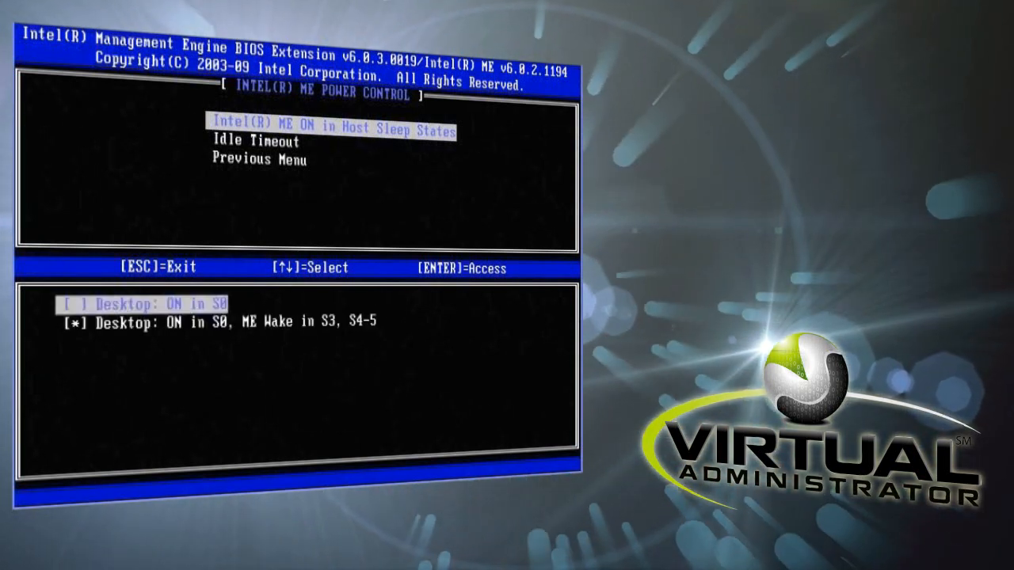
pyautogui.press('Down')
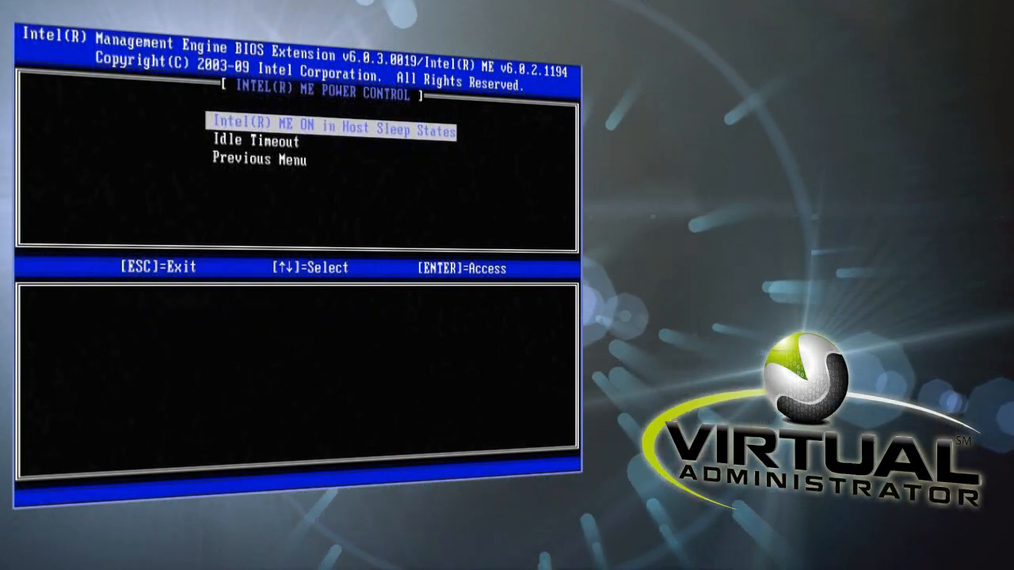
pyautogui.press('Down')
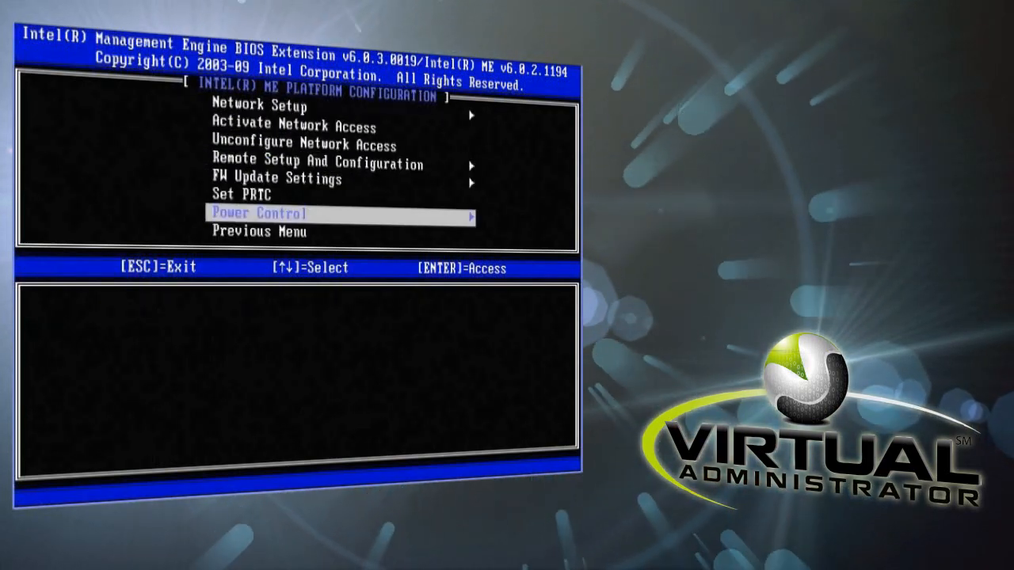
# Enter host name GEN-Changeme and domain name networkdepot.hq in network name settings
pyautogui.press('Up')
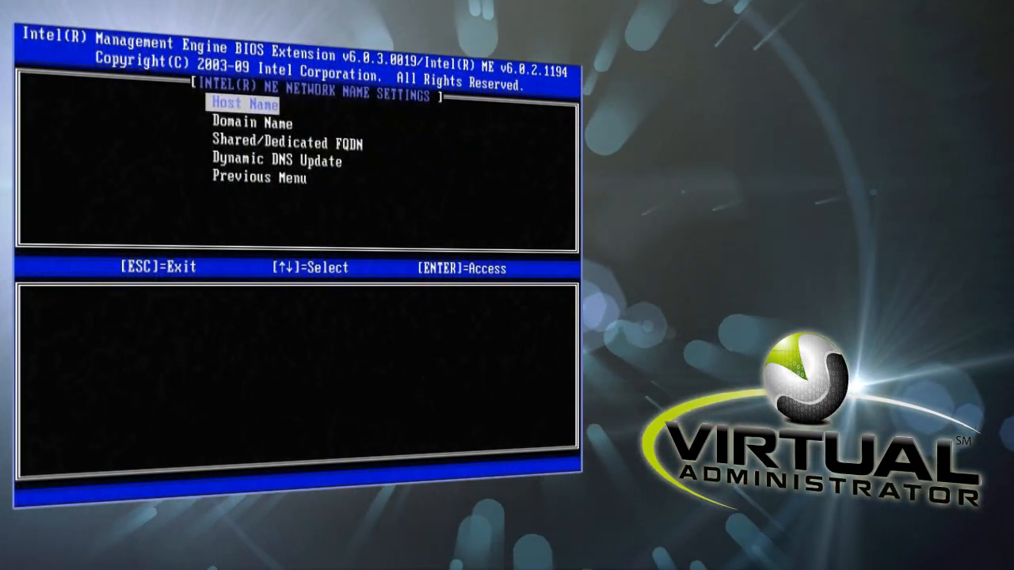
pyautogui.press('enter')
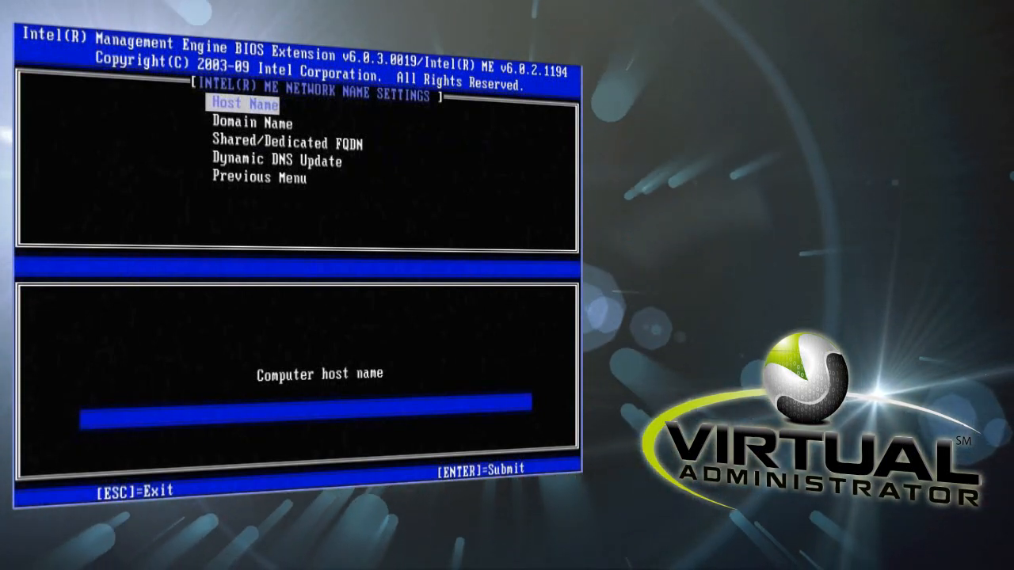
pyautogui.write('GEN-')
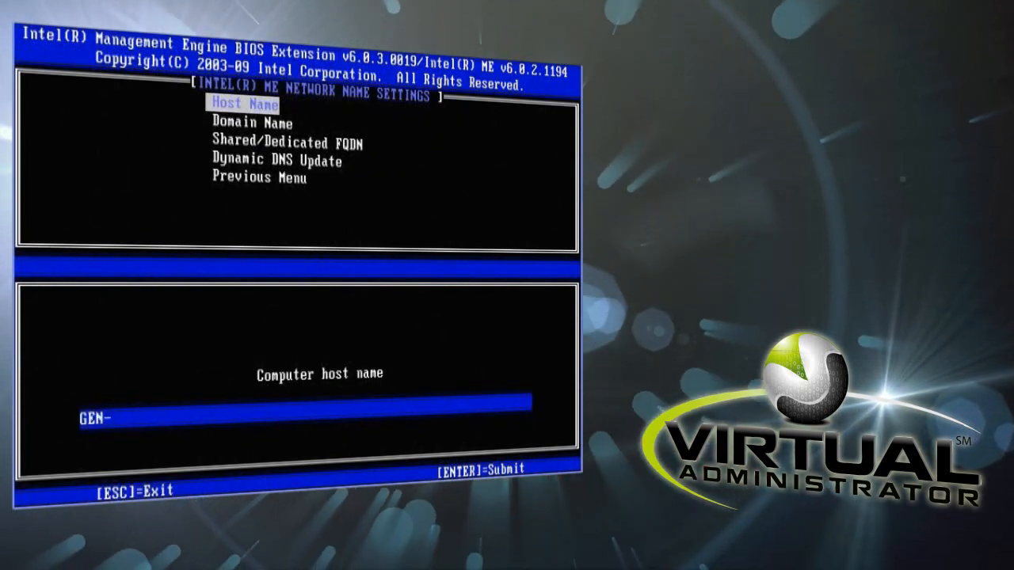
pyautogui.write('Changeme')
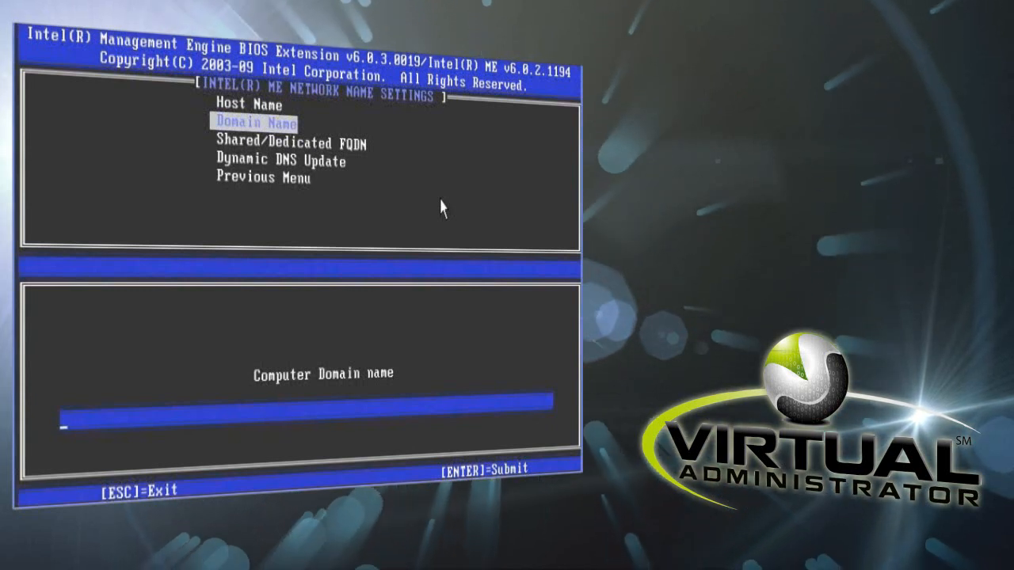
pyautogui.write('n')
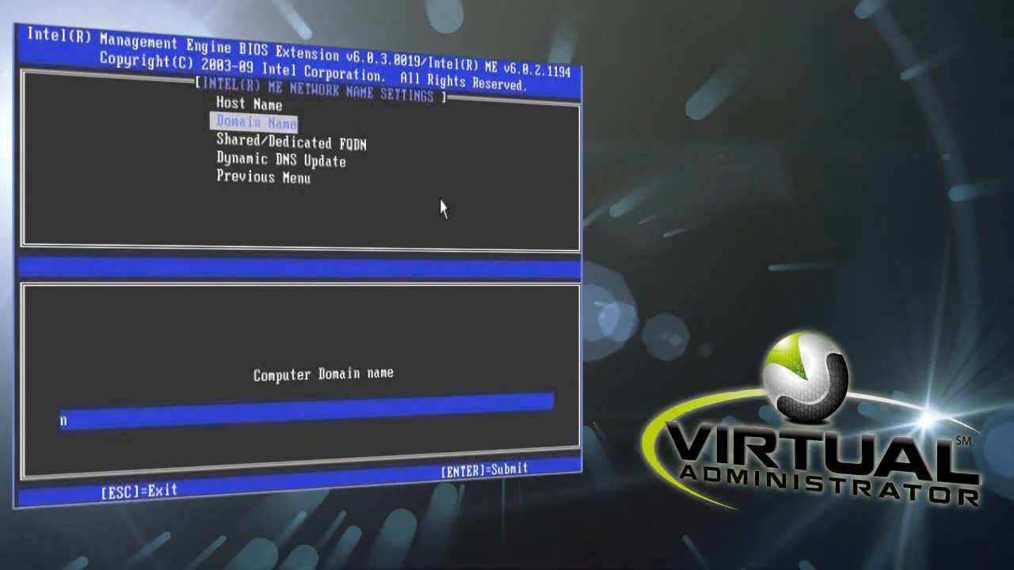
pyautogui.write('etworkdepot.hq')
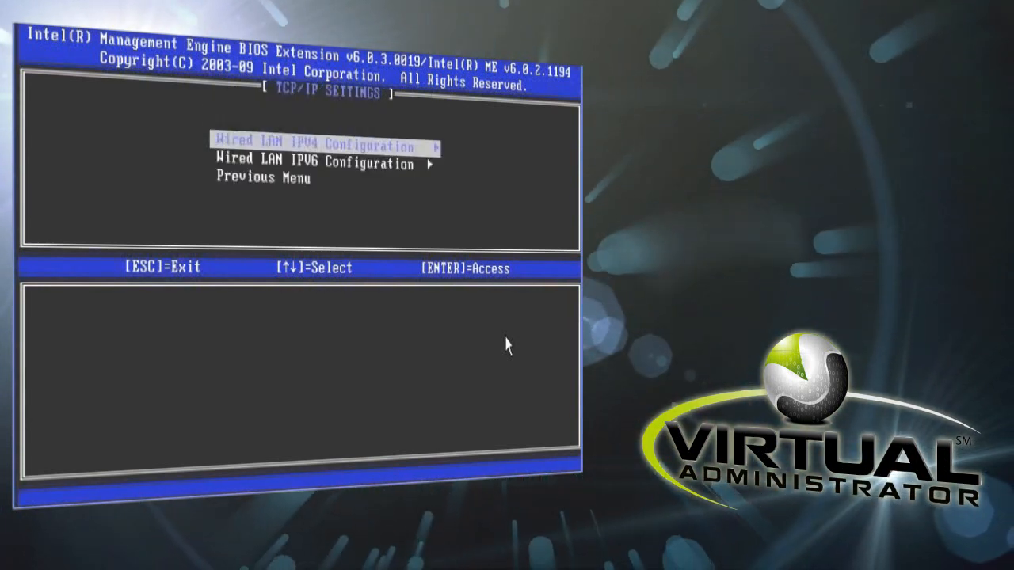
# Activate Network Access from the ME Platform Configuration menu
pyautogui.press('Down')
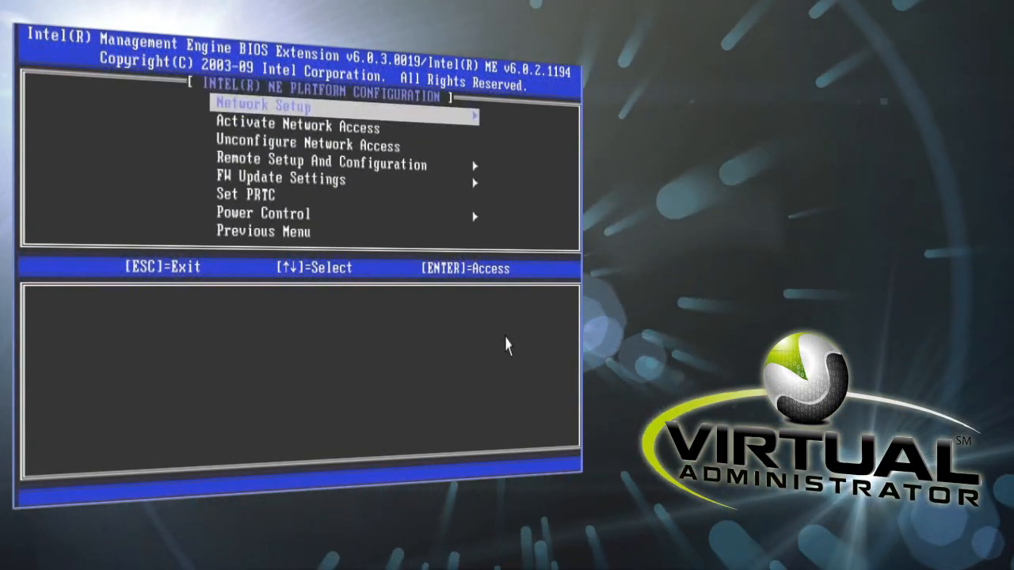
pyautogui.press('Down')
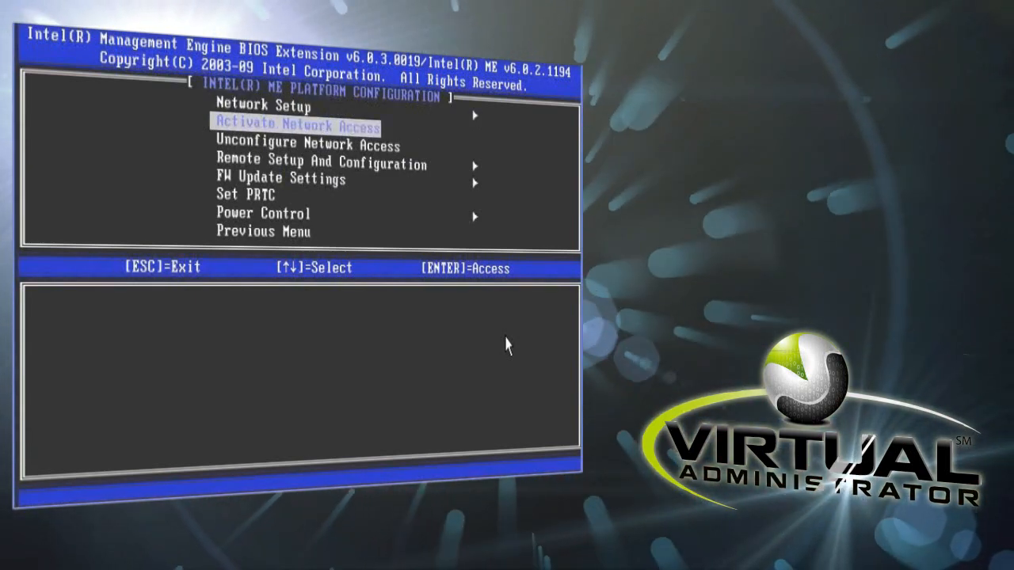
pyautogui.press('enter')
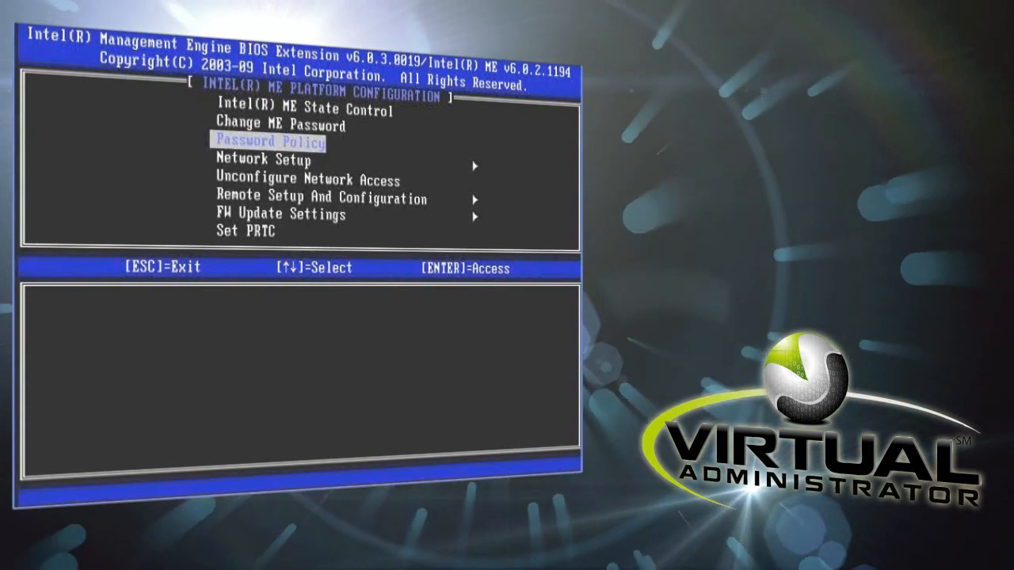
# Cancel the Set PRTC entry without setting the clock and back out to the Main Menu
pyautogui.press('Down')
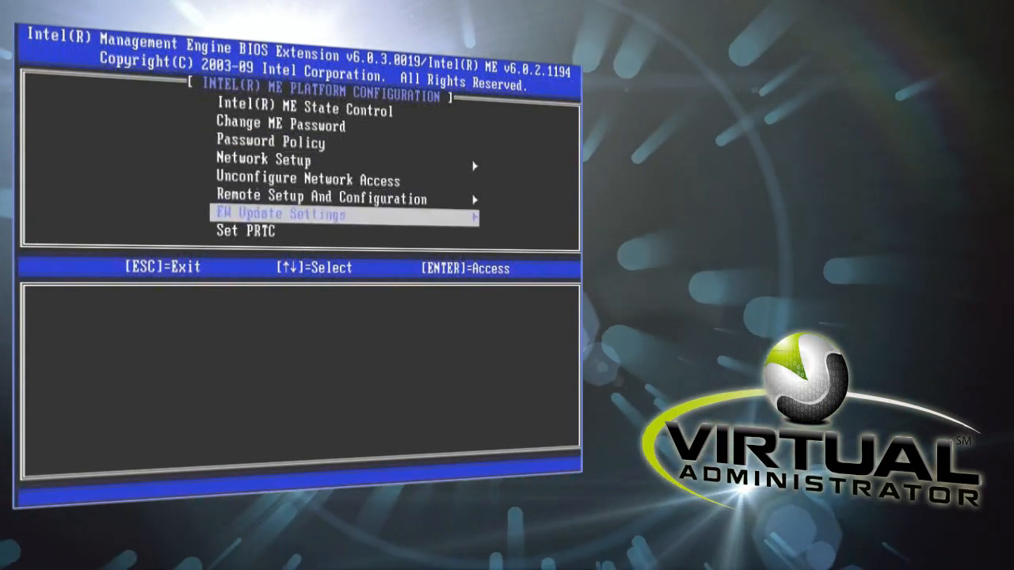
pyautogui.press('Down')
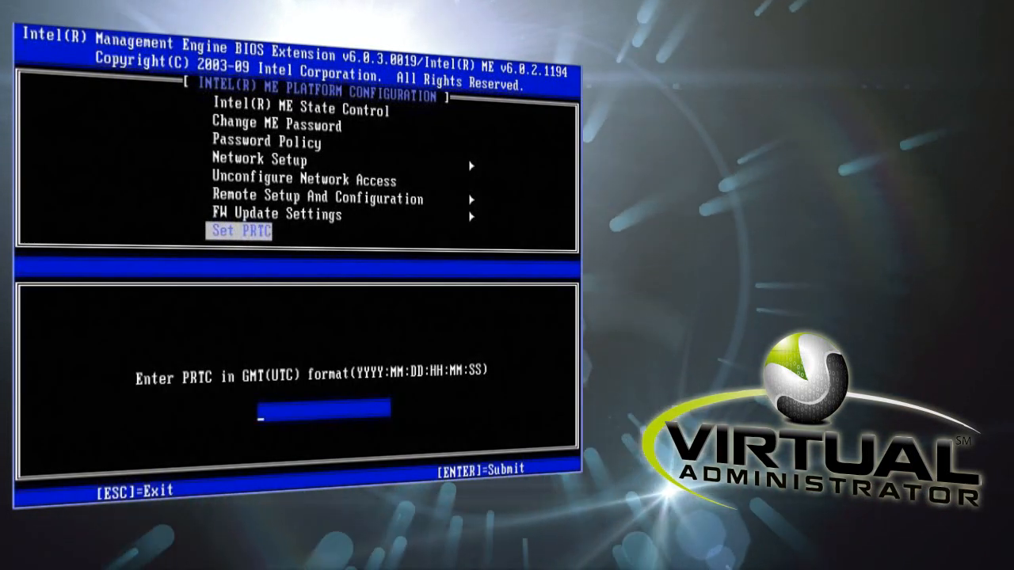
pyautogui.press('Enter')
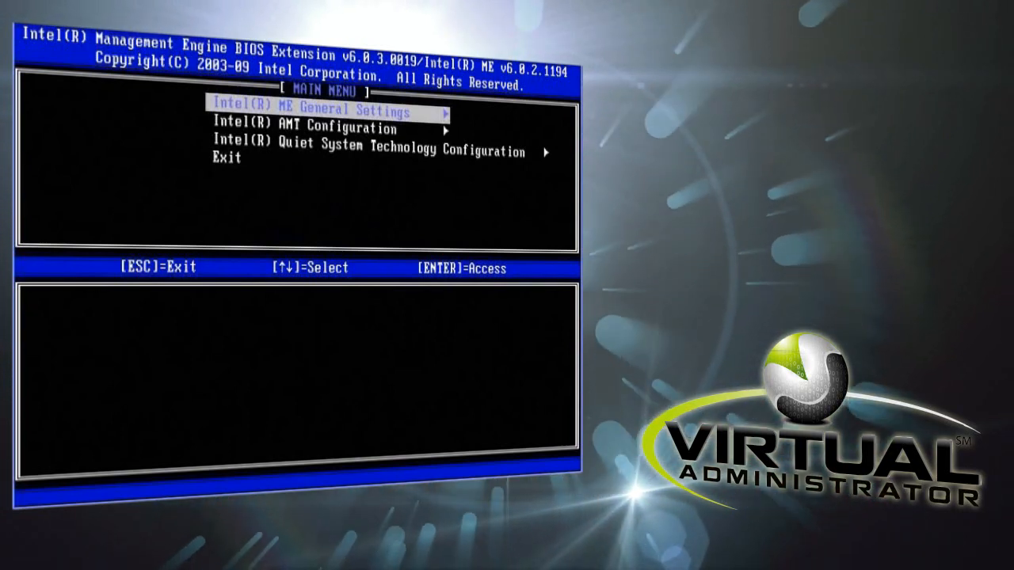
# Set SOL and IDER to Enabled under Intel AMT Configuration > SOL/IDER
pyautogui.press('Down')
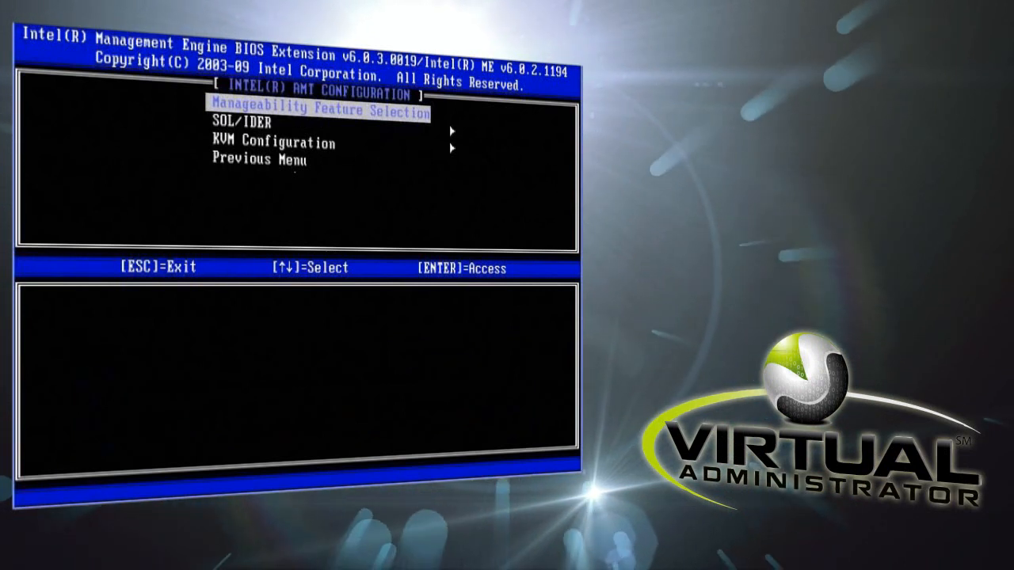
pyautogui.press('Down')
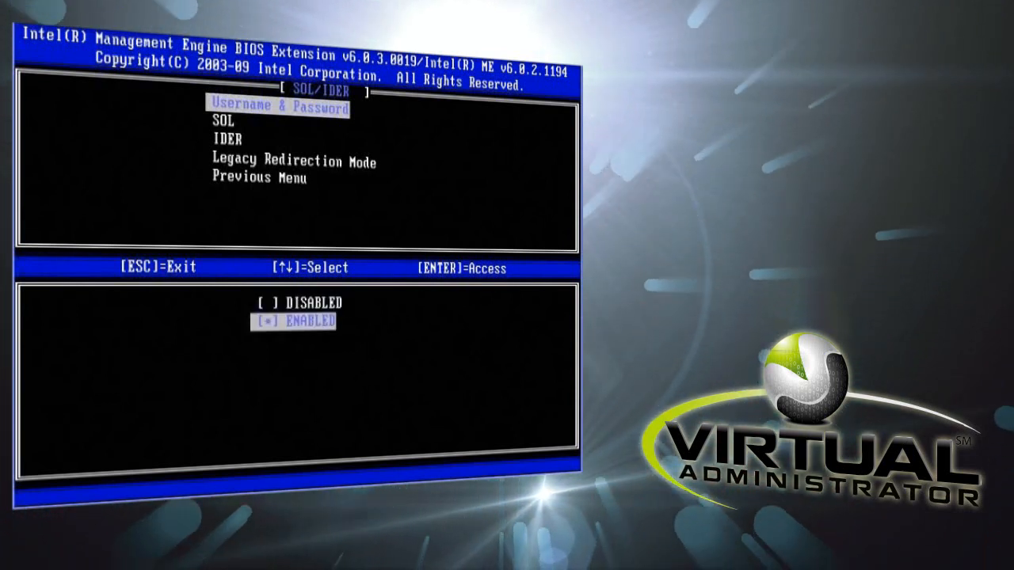
pyautogui.press('Down')
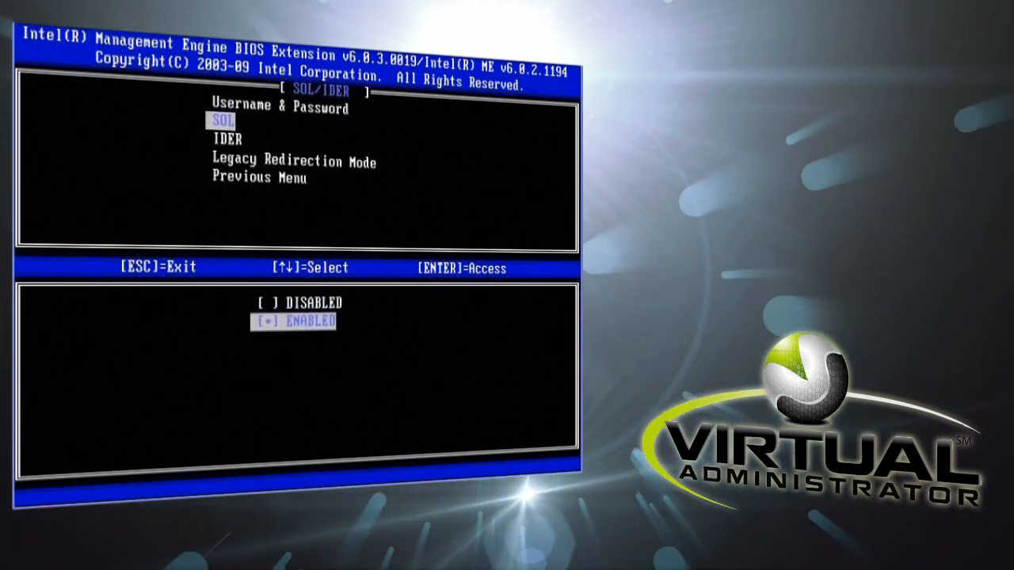
pyautogui.press('Down')
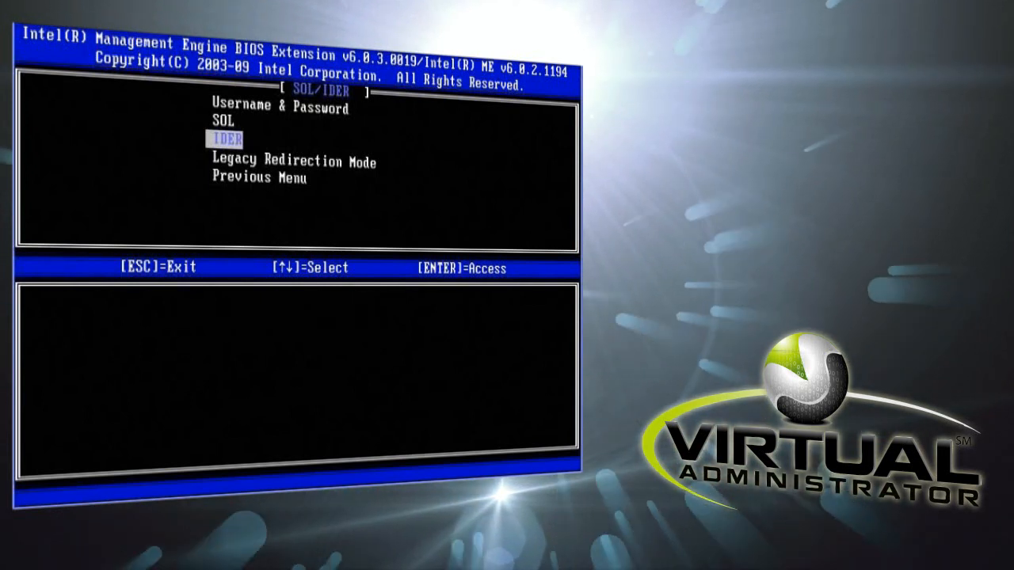
pyautogui.press('Down')
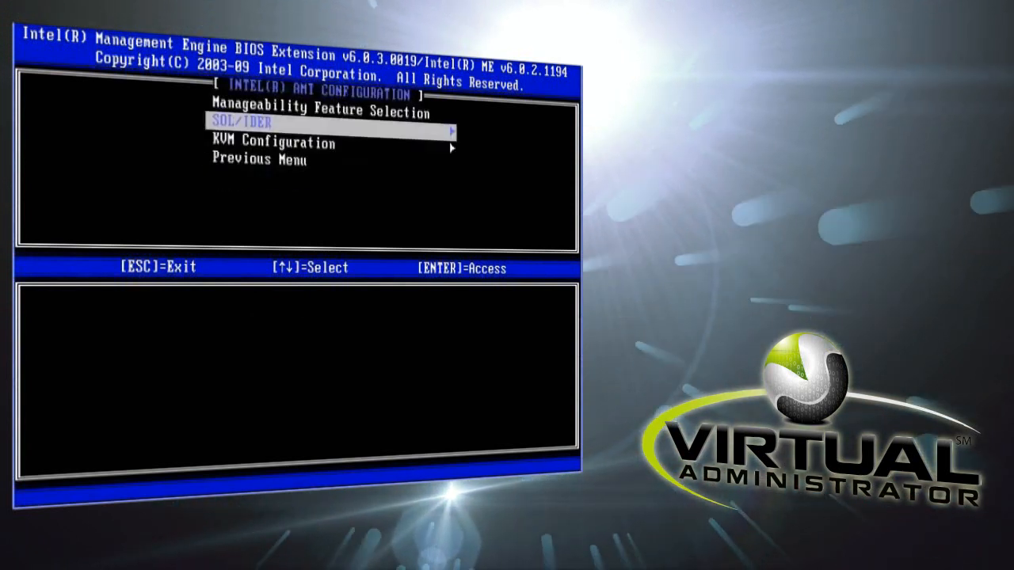
# Set KVM User Opt-in to 'User Consent is not required for KVM session'
pyautogui.press('Down')
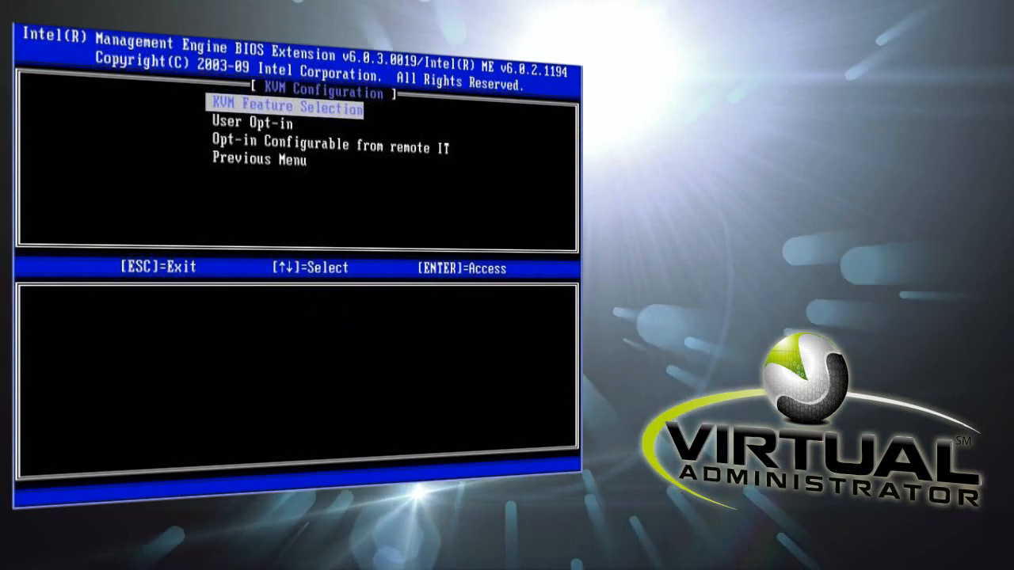
pyautogui.press('Down')
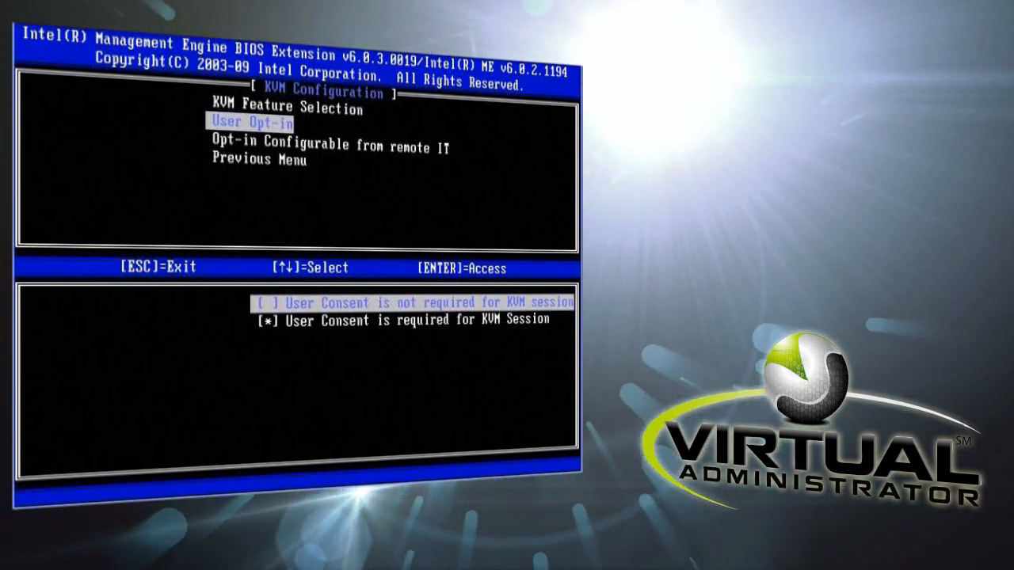
pyautogui.press('Down')
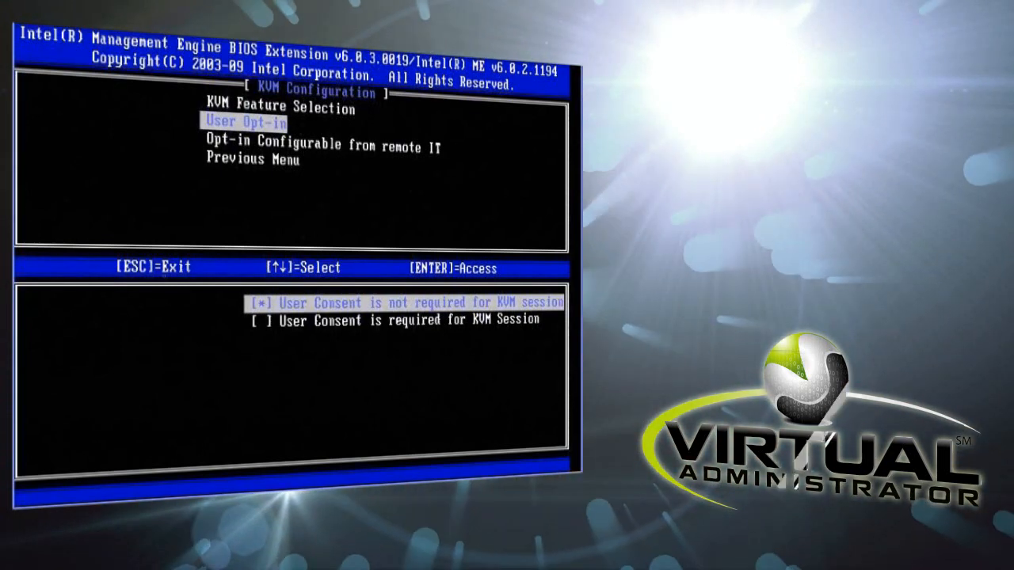
pyautogui.press('Down')
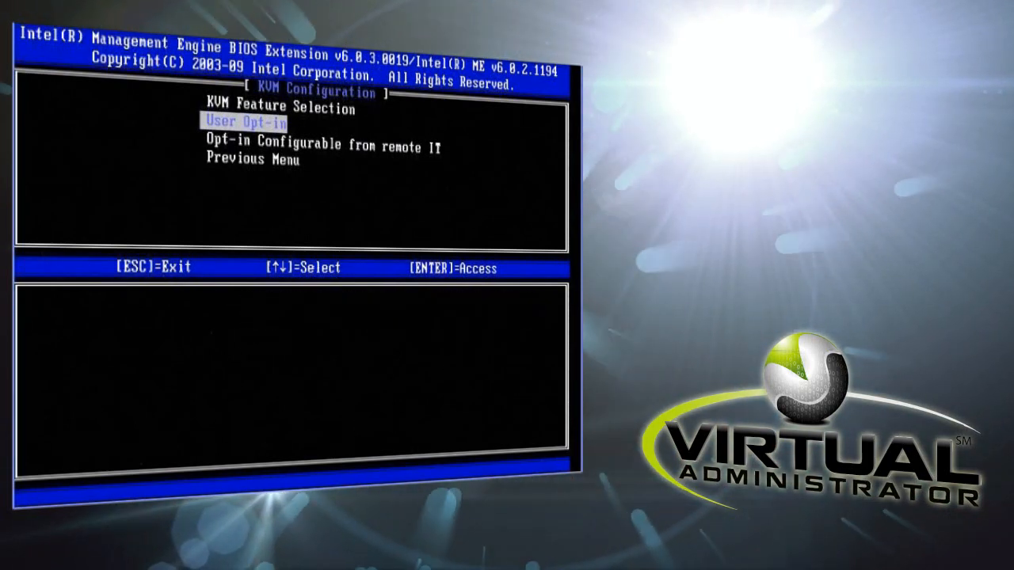
pyautogui.press('Down')
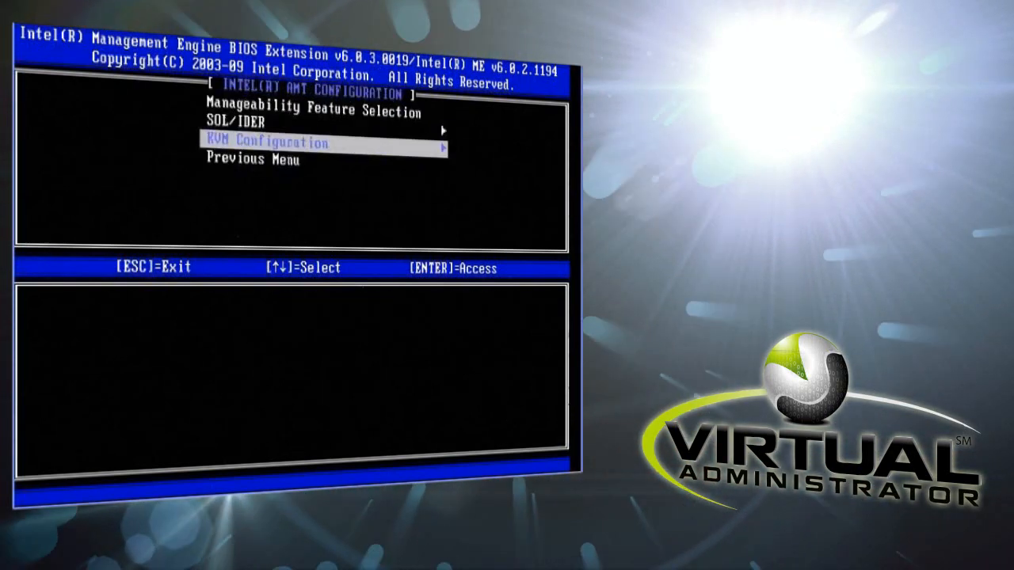
# Back out to the Main Menu and highlight Quiet System Technology Configuration
pyautogui.press('Escape')
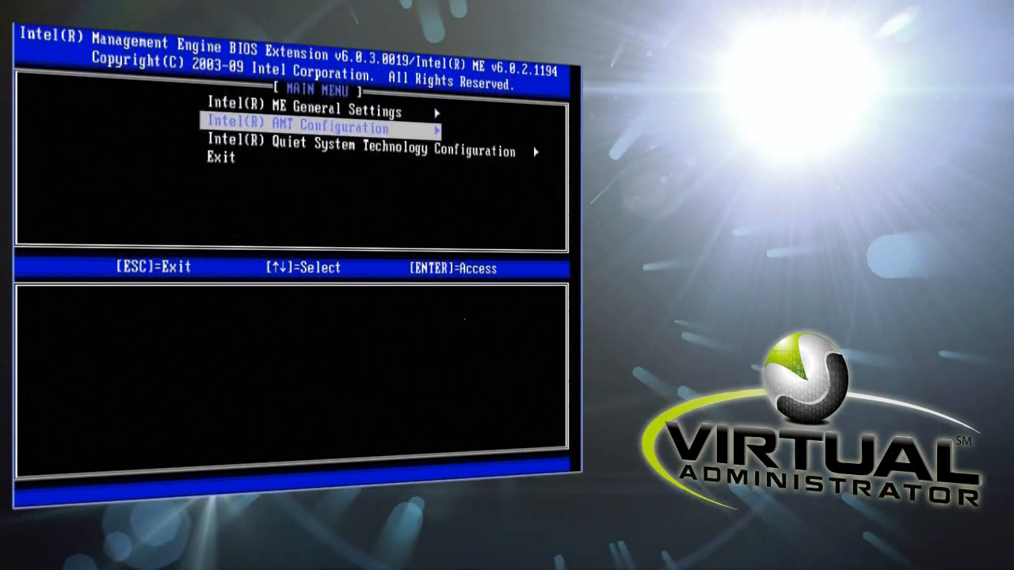
pyautogui.press('Down')
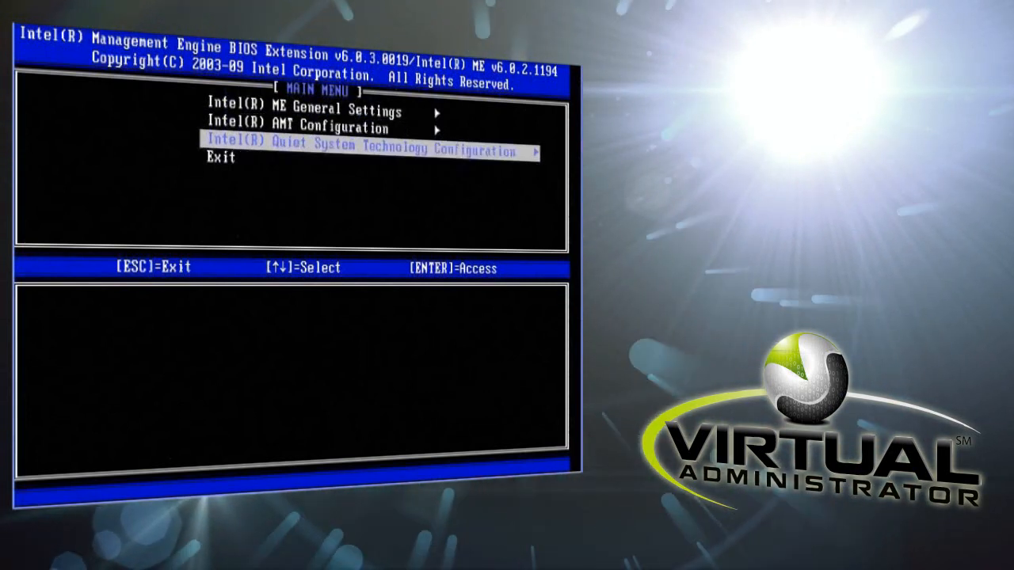